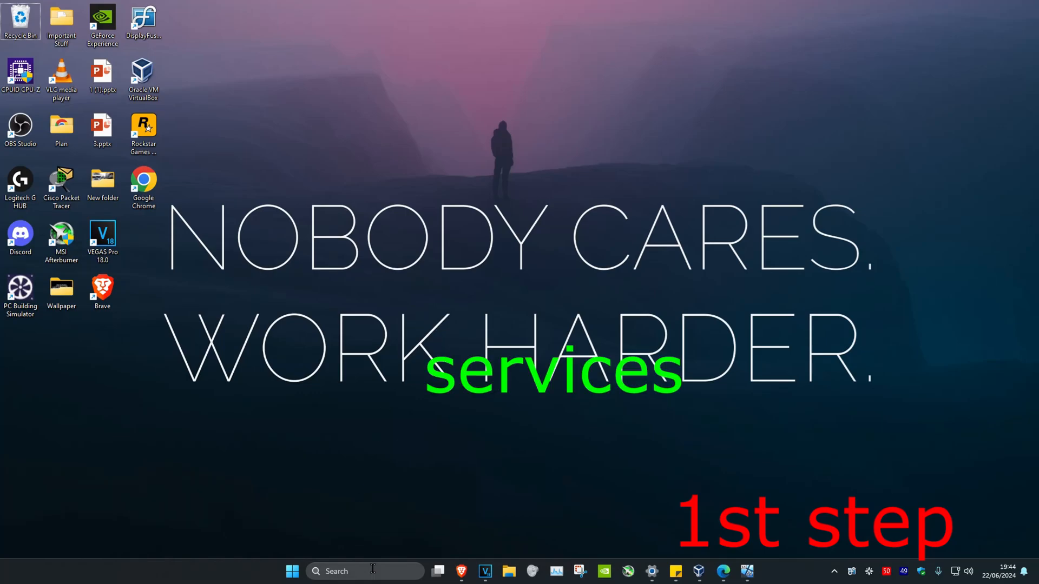
# Search 'services' from the taskbar and launch the Services console from the results.
pyautogui.write('services')
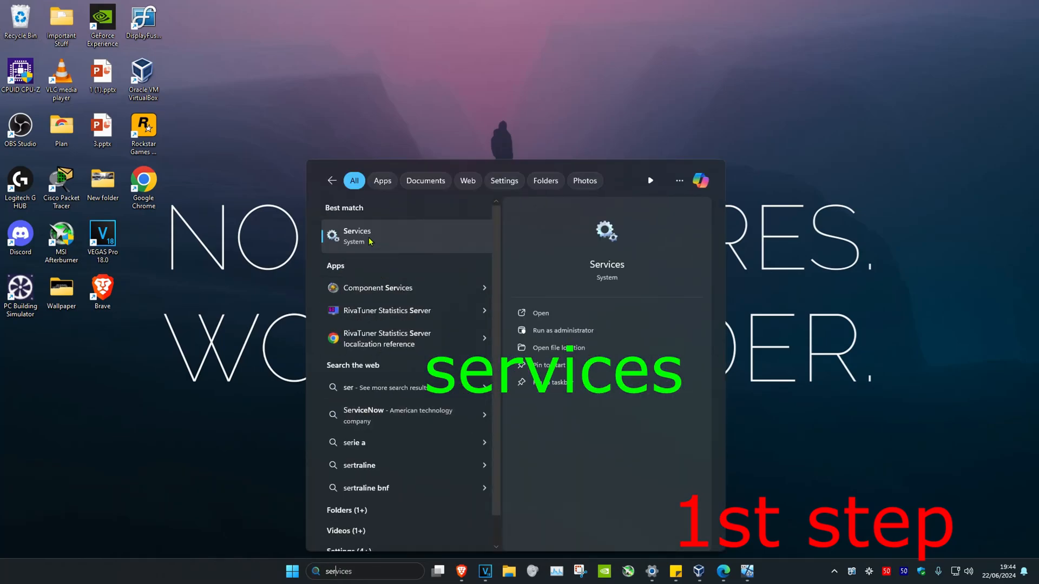
pyautogui.click(356, 236)
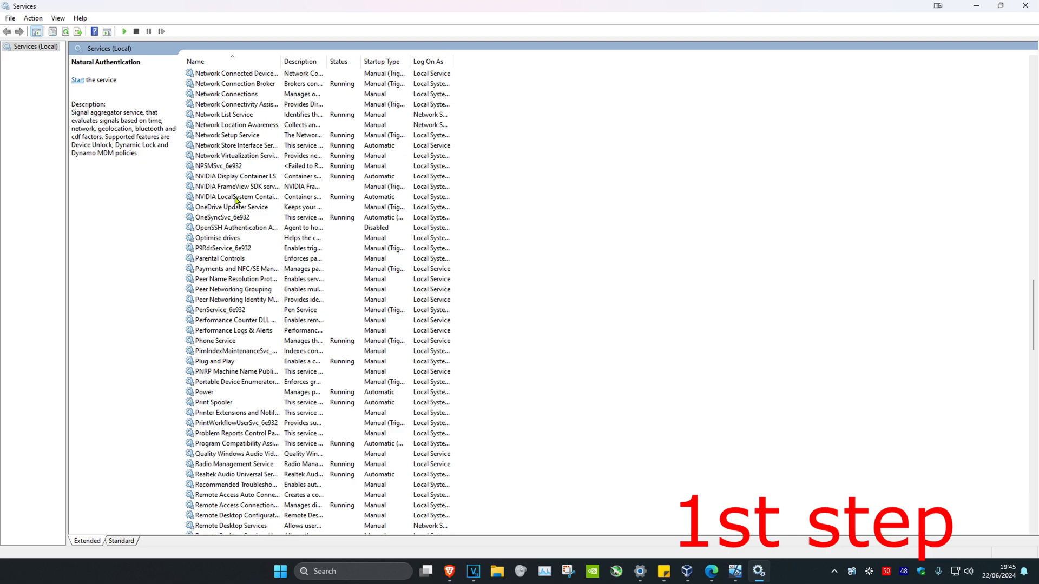
pyautogui.doubleClick(232, 176)
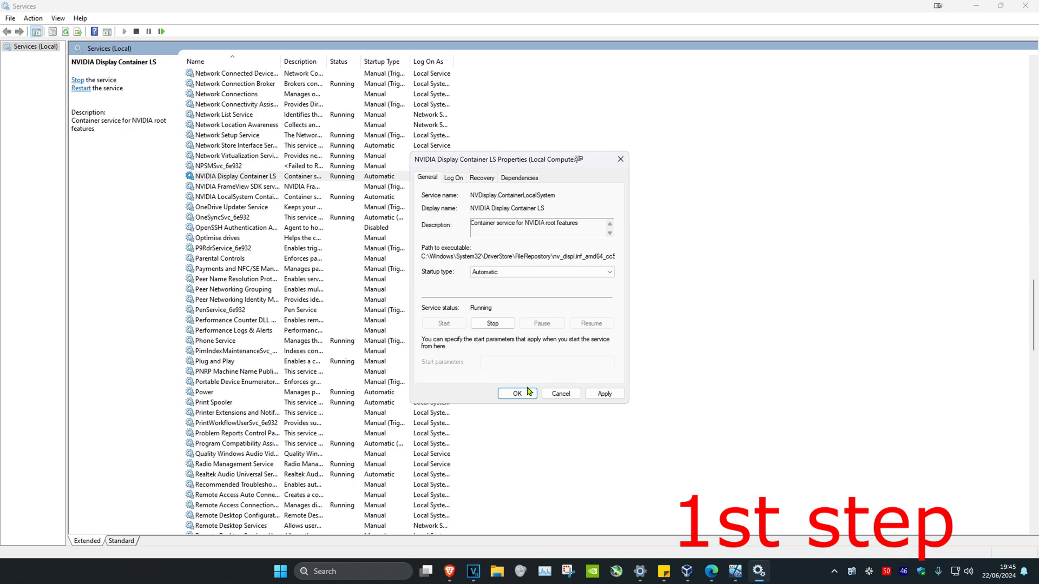
pyautogui.click(517, 393)
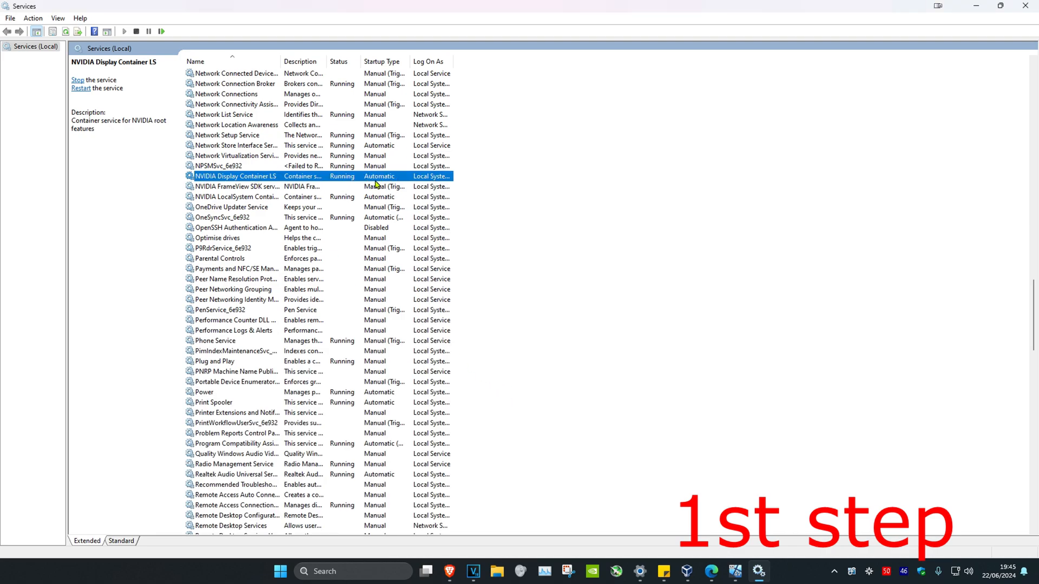